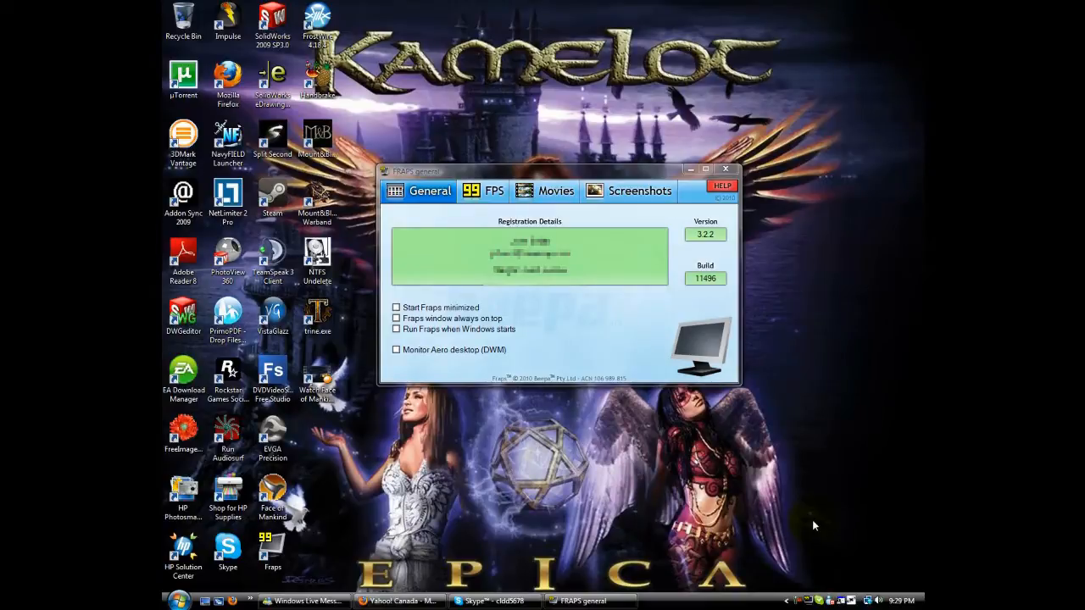
mouse_move(595, 346)
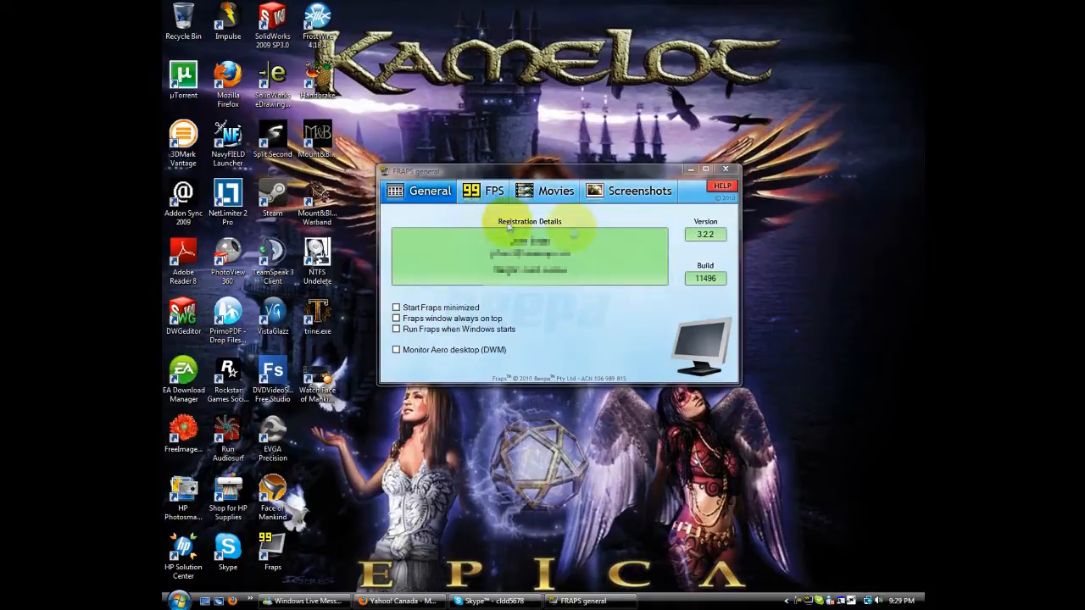
mouse_move(626, 246)
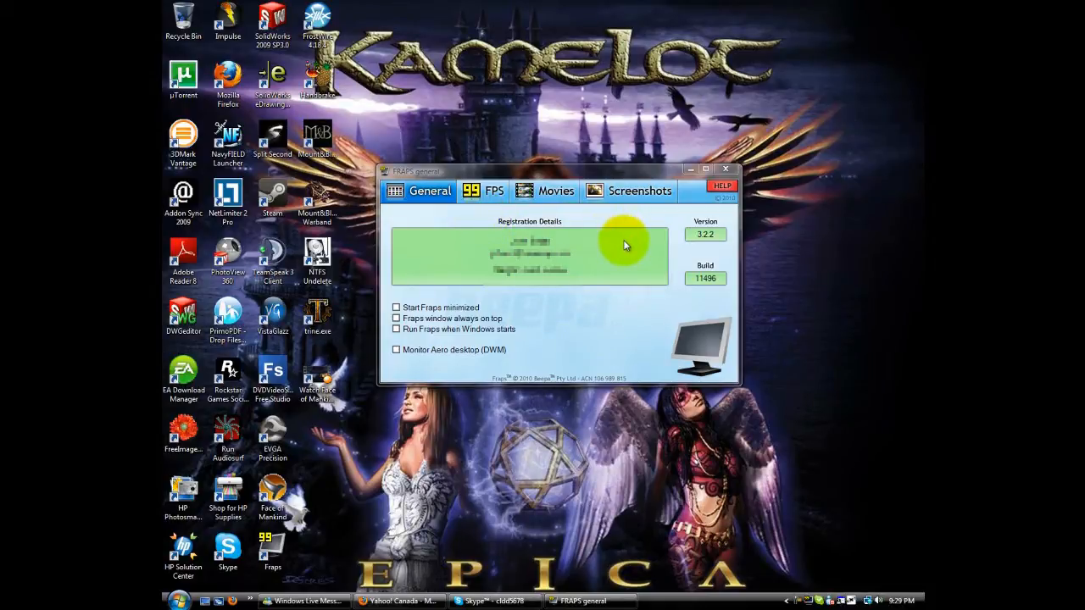
mouse_move(624, 251)
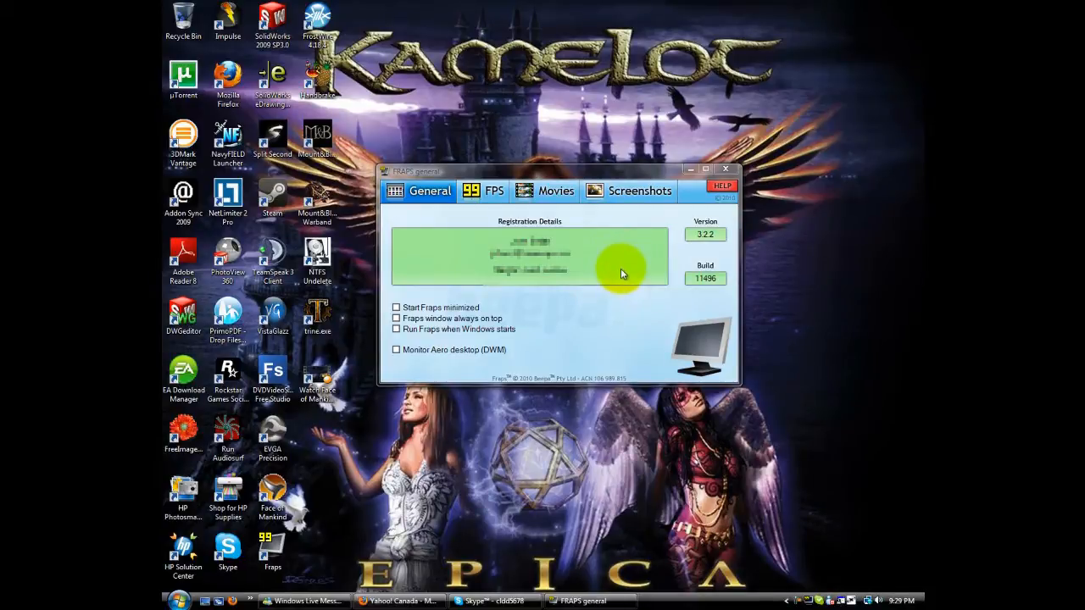
mouse_move(624, 314)
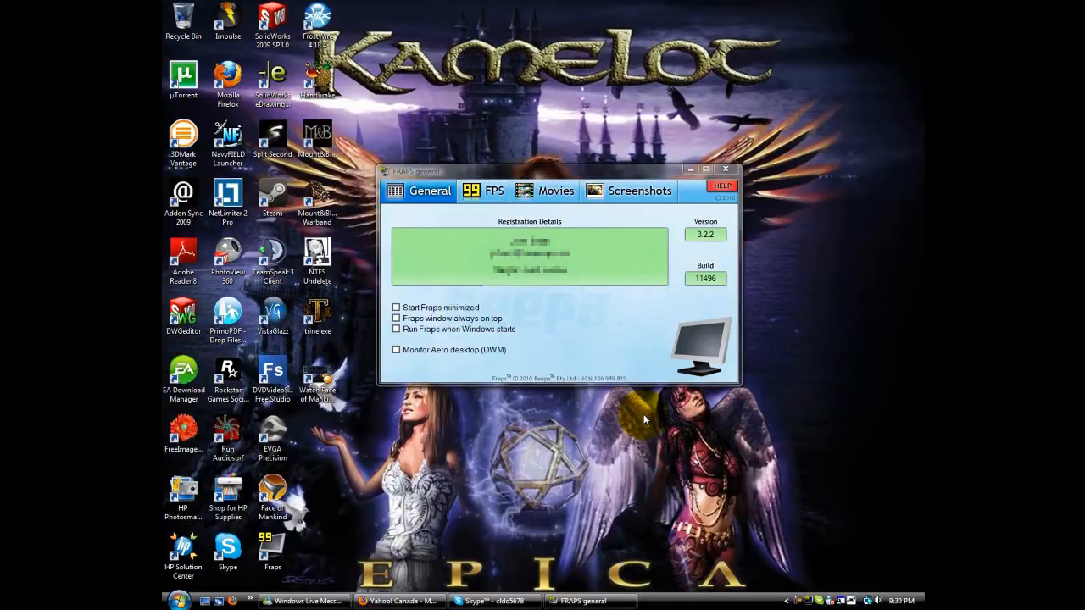
mouse_move(526, 329)
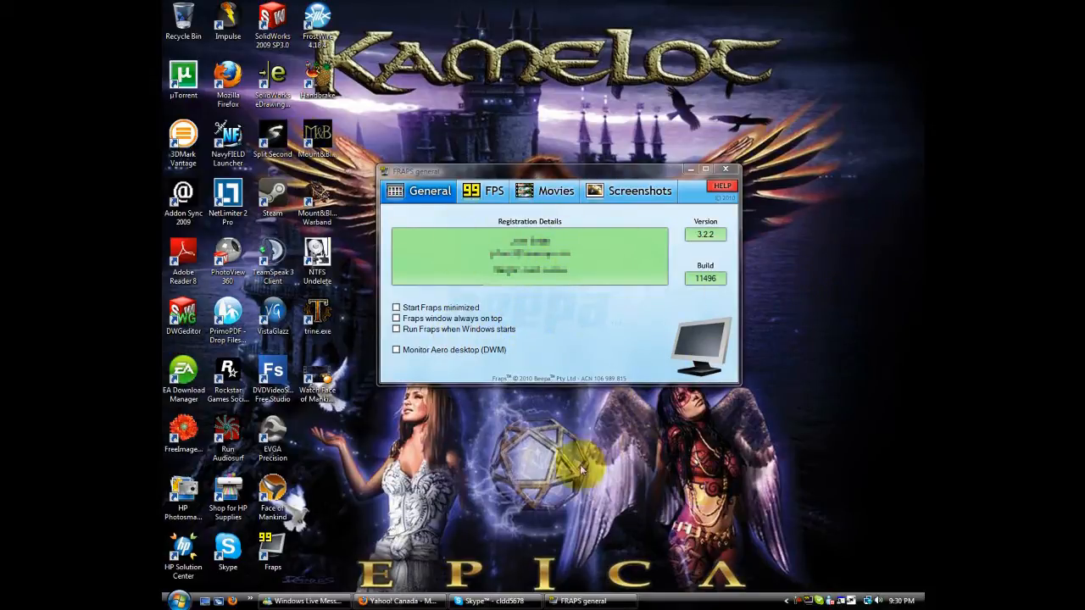
mouse_move(542, 330)
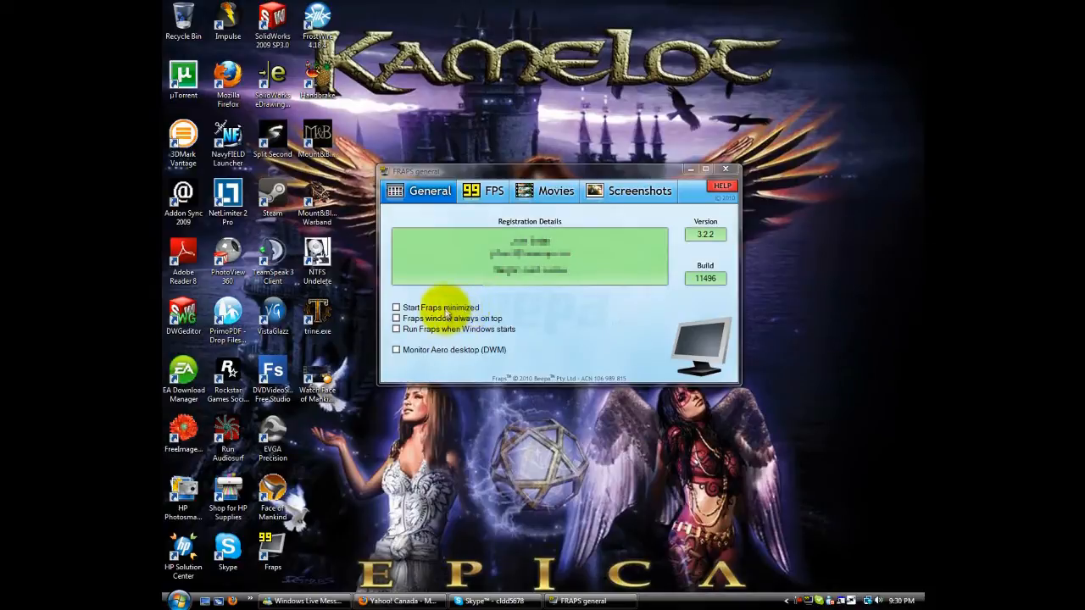
mouse_move(542, 339)
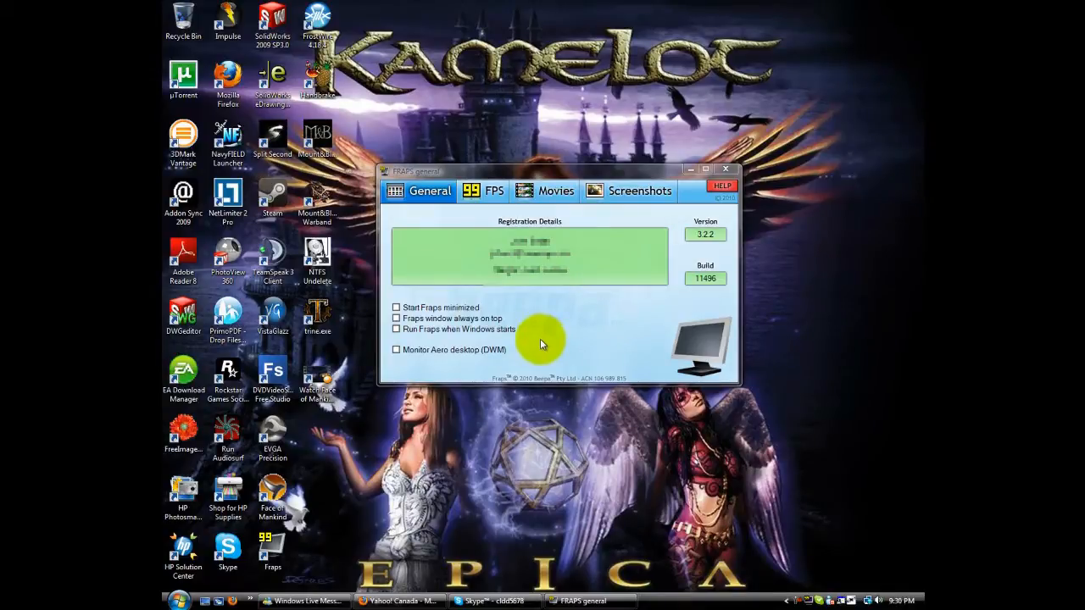
mouse_move(827, 376)
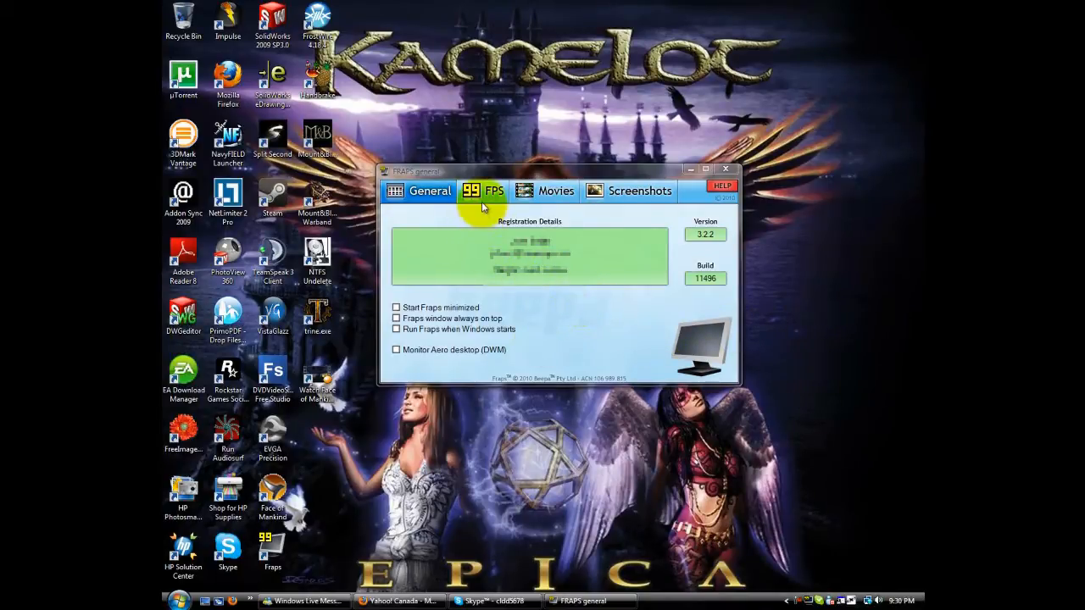
Show the FPS settings with benchmark folder, hotkeys and overlay corner options
click(483, 190)
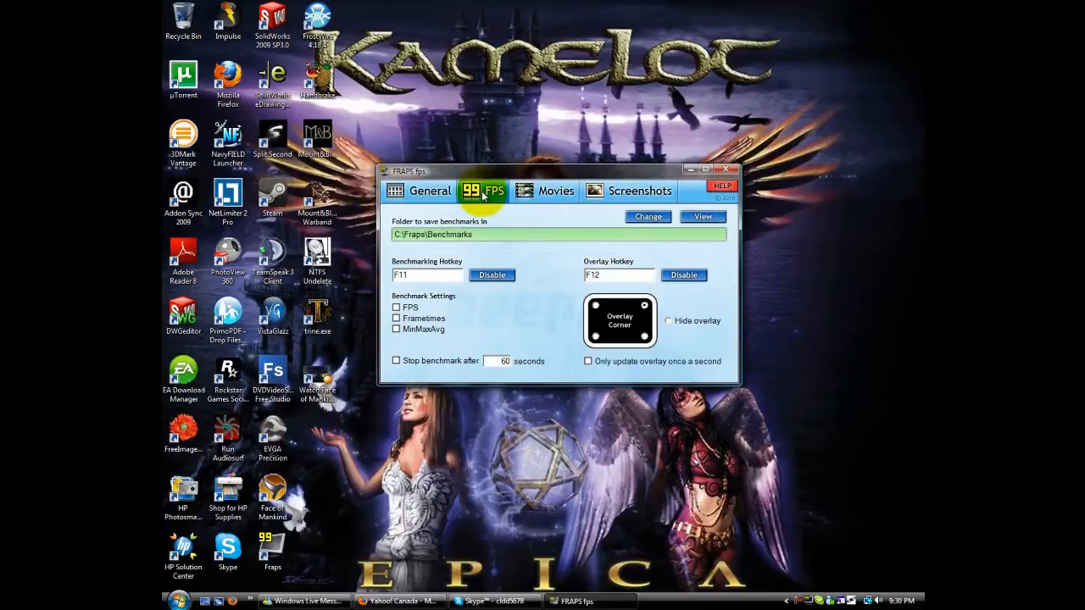
mouse_move(664, 251)
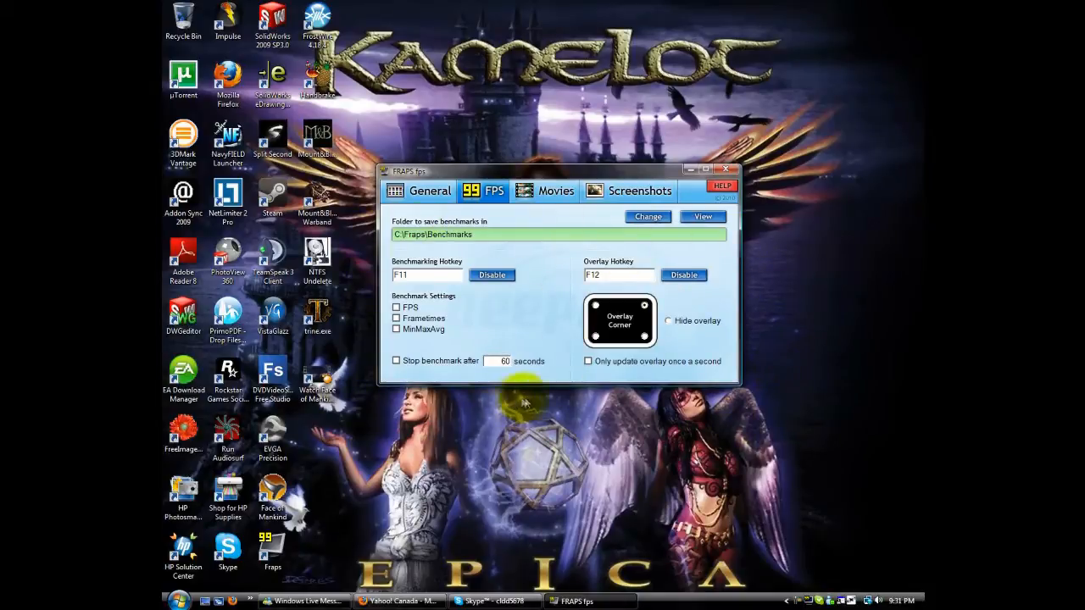
mouse_move(390, 350)
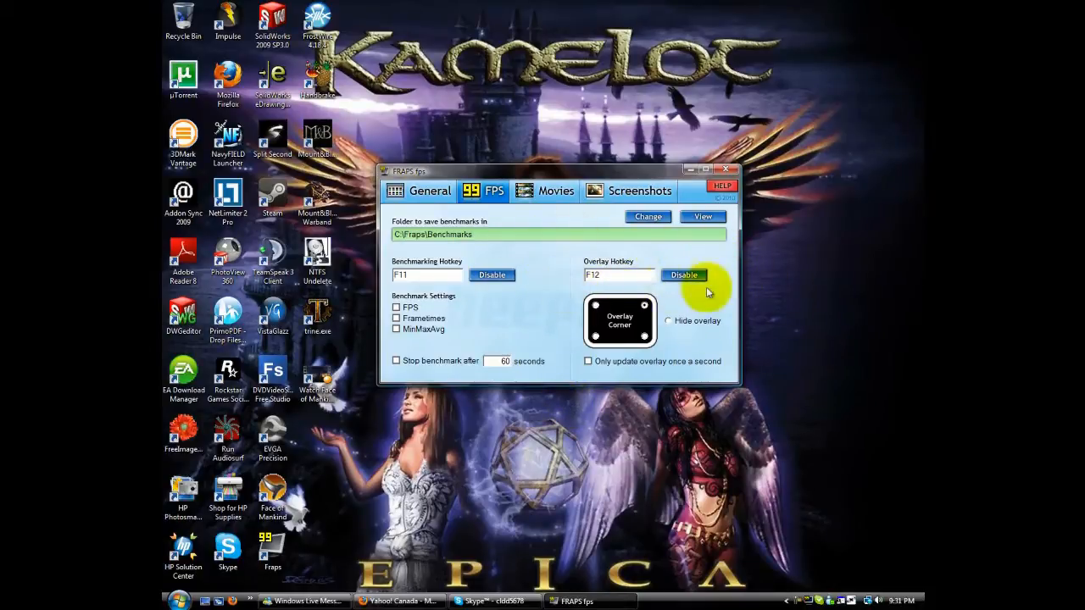
mouse_move(760, 307)
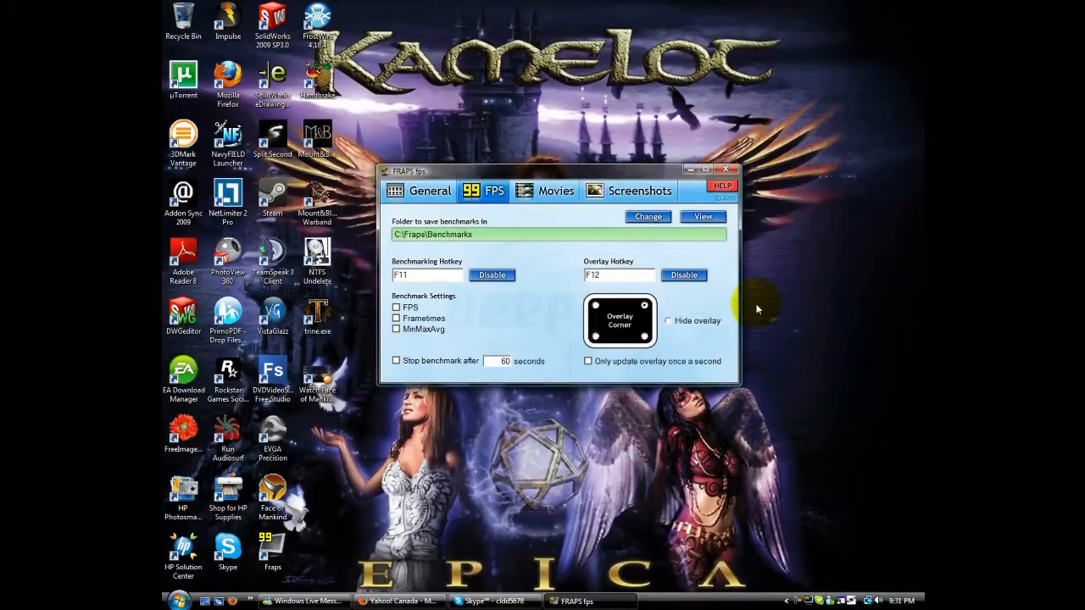
mouse_move(725, 308)
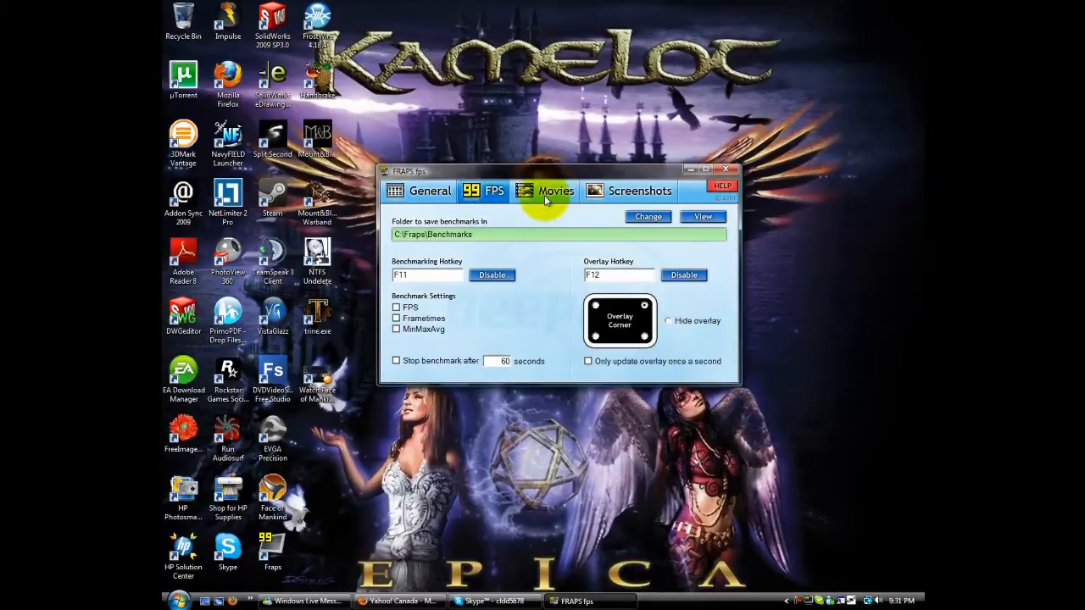
Show the Movies settings: Game Footage save folder, capture hotkey, full-size 29.97 fps and sound
click(556, 189)
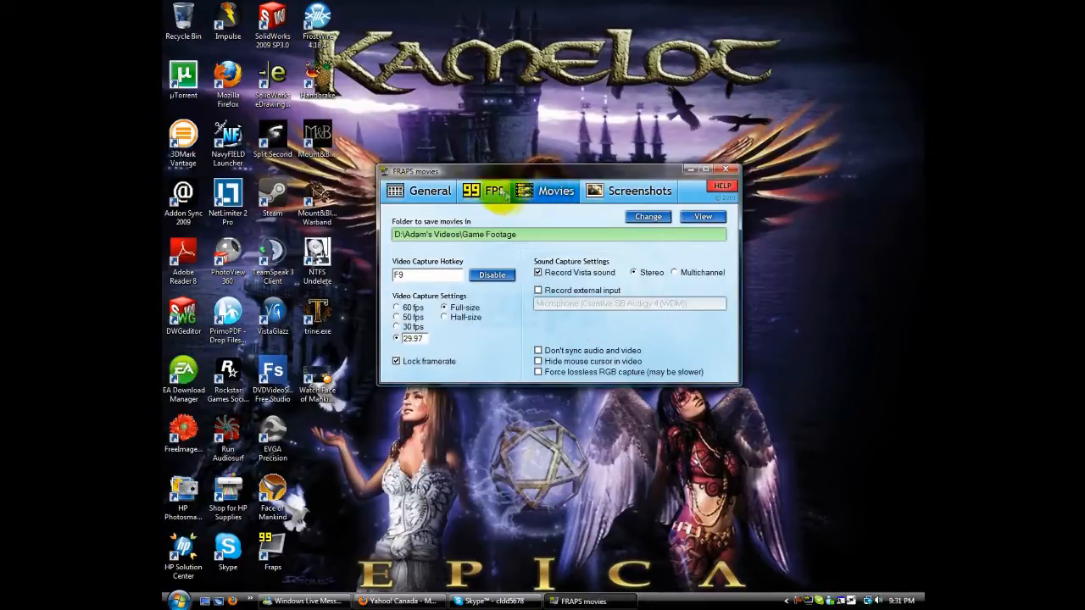
mouse_move(387, 251)
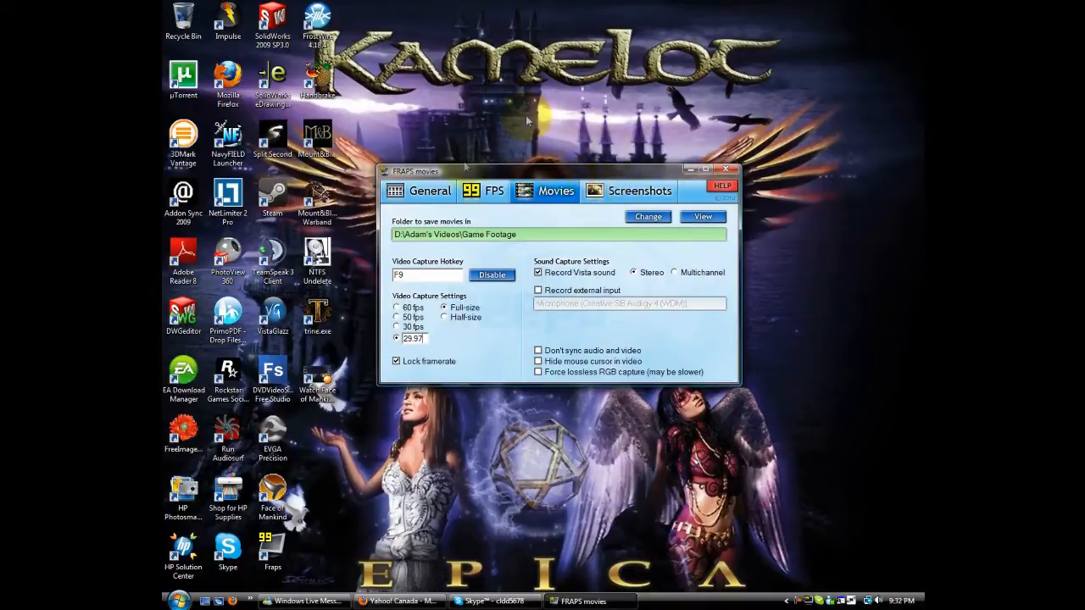
mouse_move(579, 234)
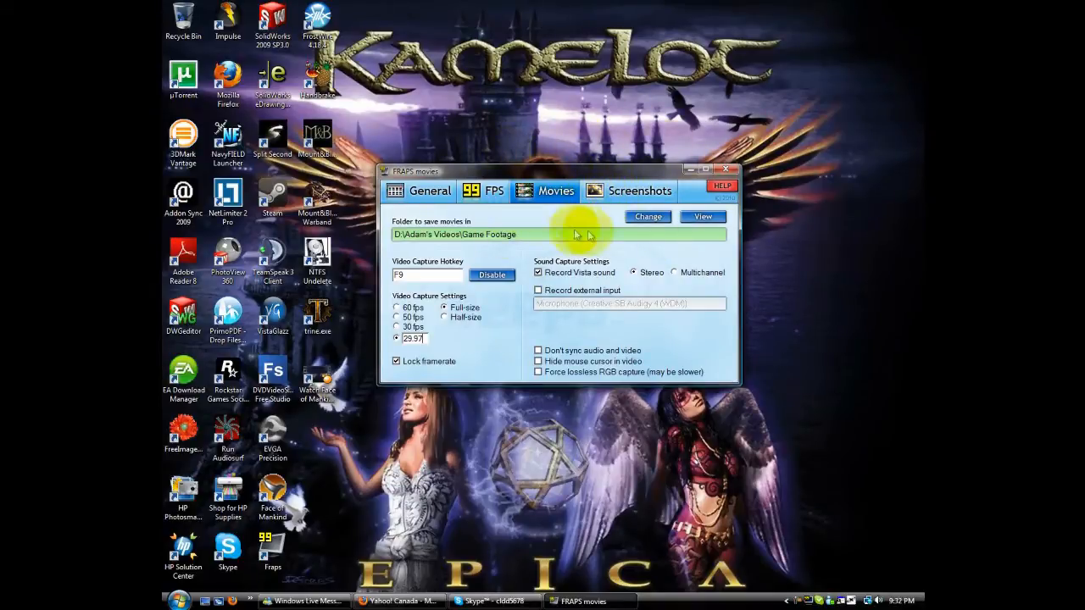
mouse_move(586, 244)
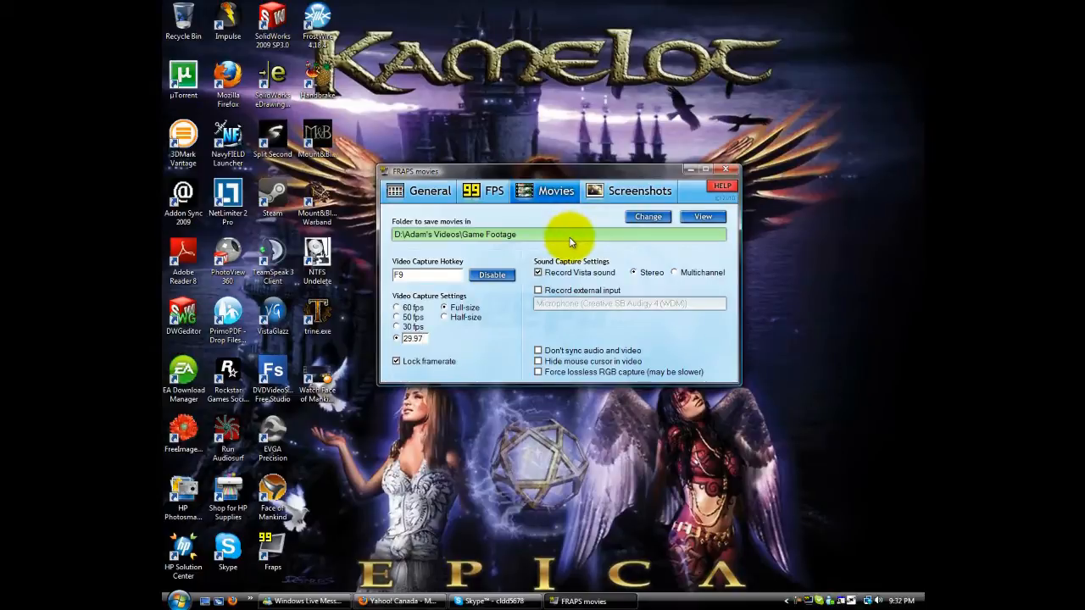
mouse_move(575, 237)
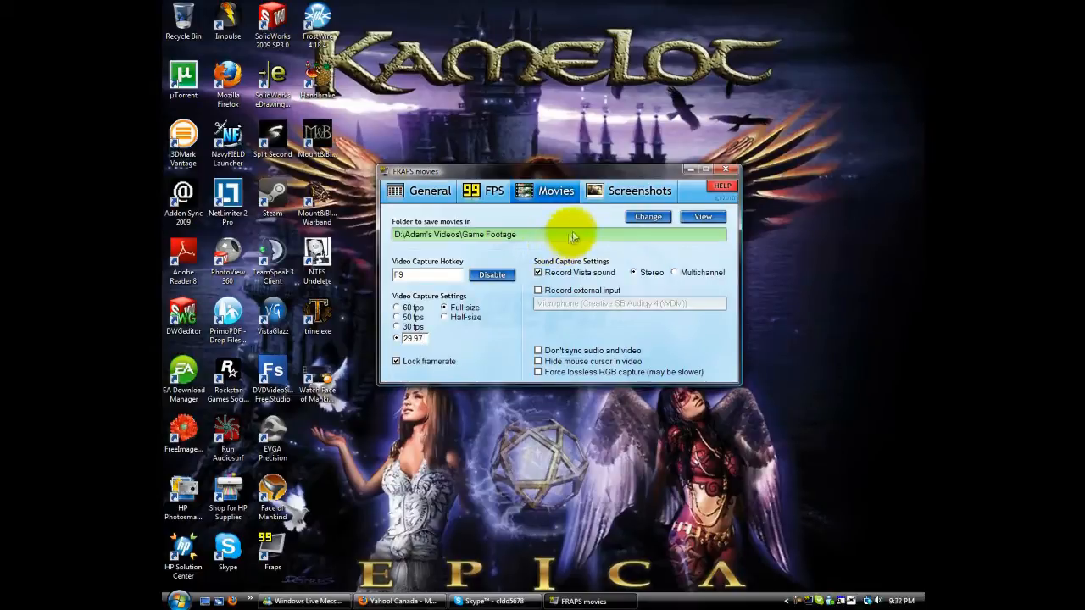
mouse_move(568, 225)
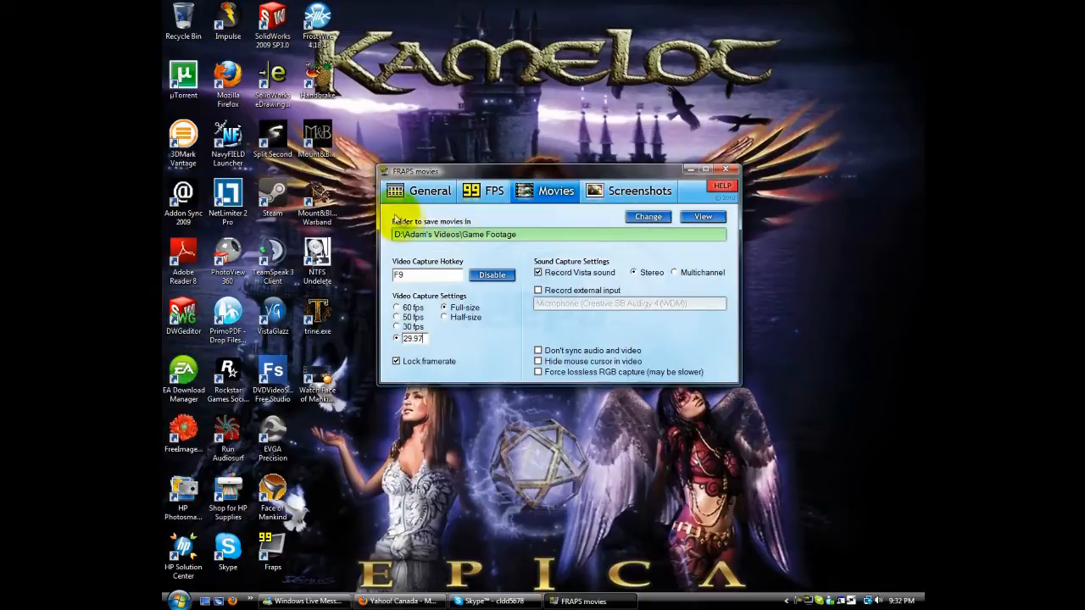
mouse_move(467, 219)
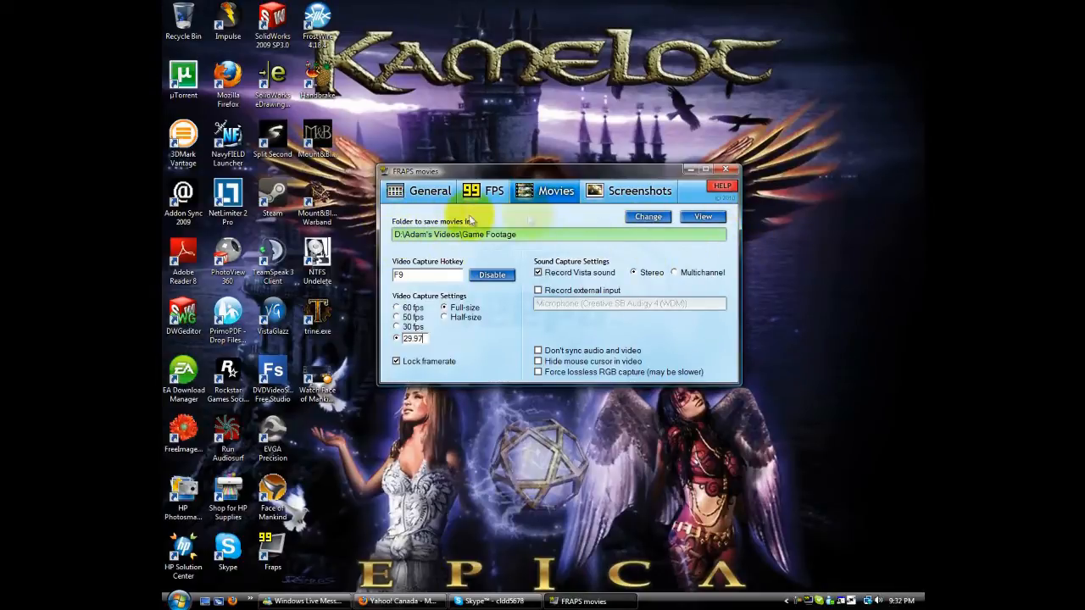
mouse_move(737, 244)
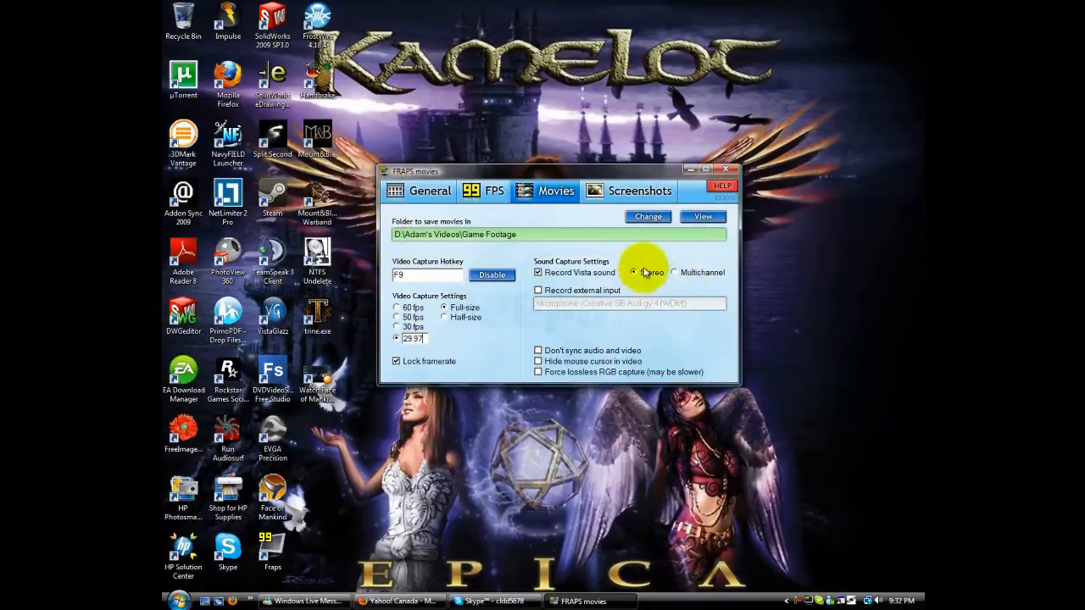
mouse_move(725, 256)
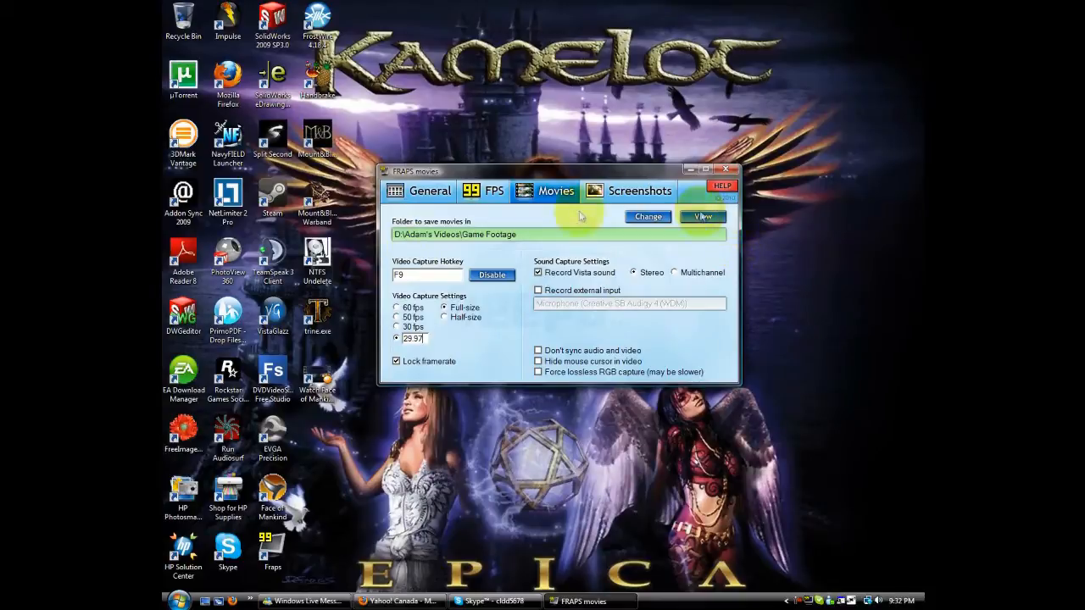
mouse_move(720, 210)
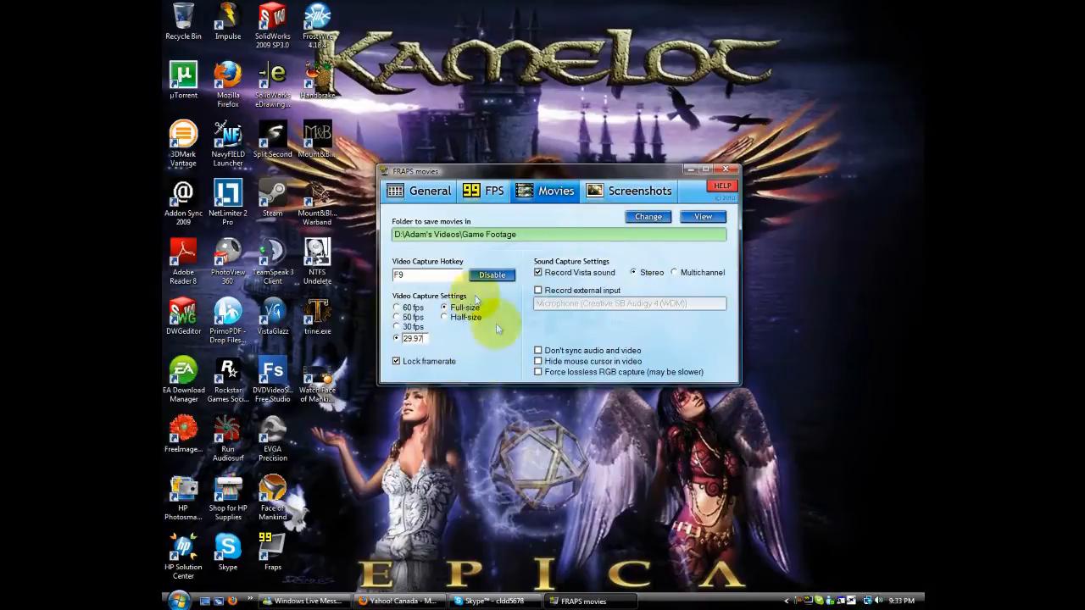
mouse_move(502, 317)
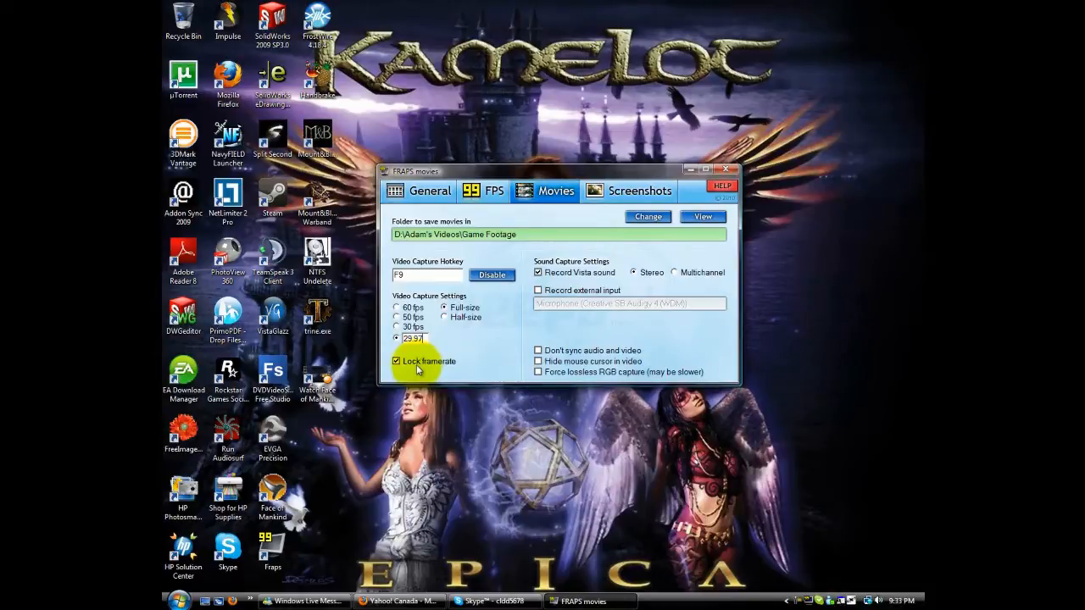
mouse_move(430, 306)
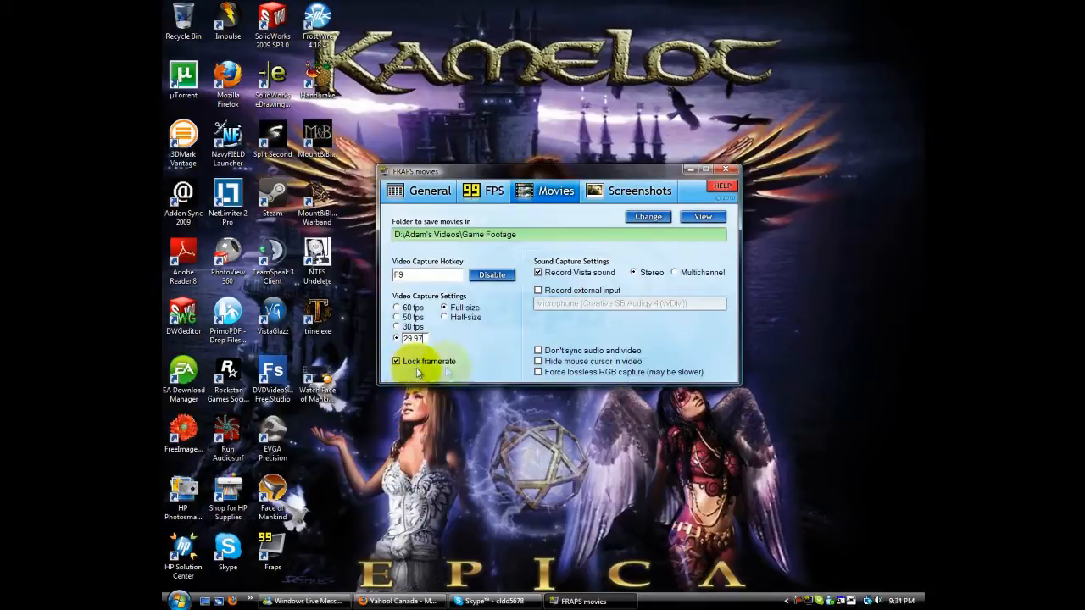
mouse_move(441, 405)
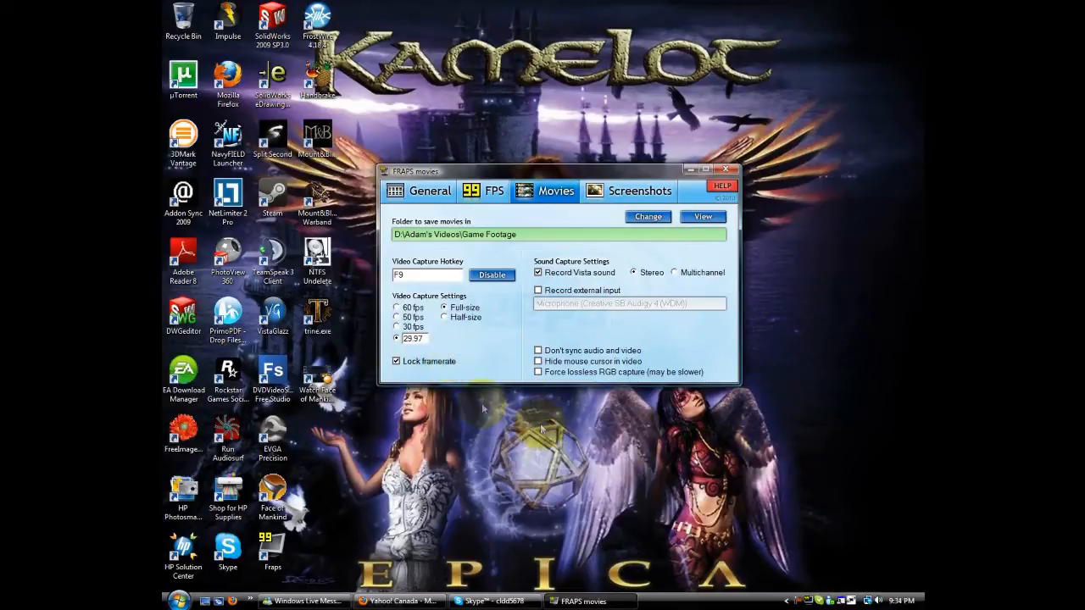
mouse_move(370, 427)
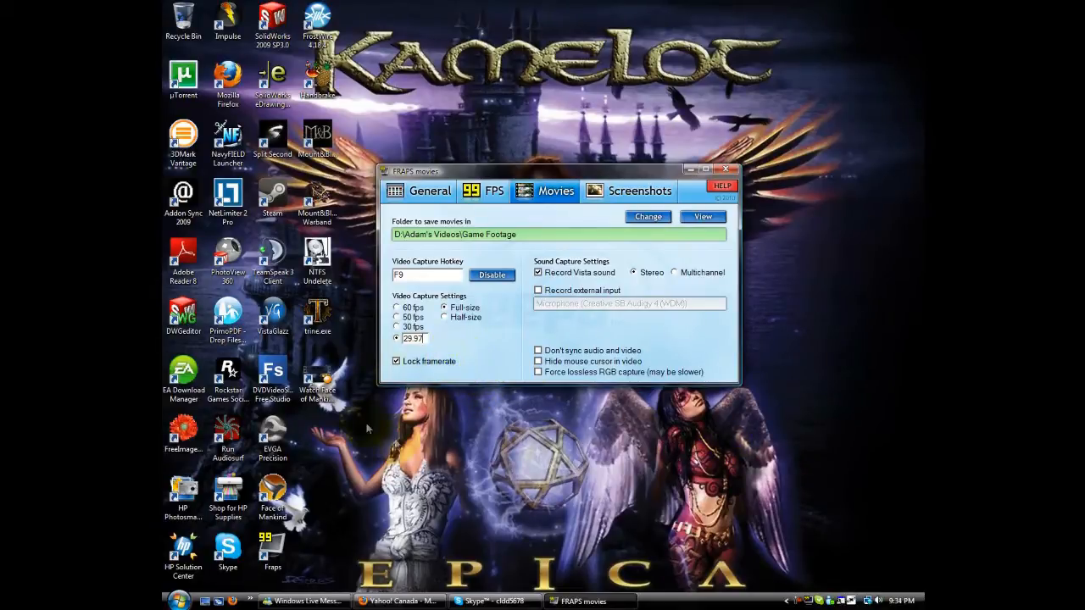
mouse_move(475, 389)
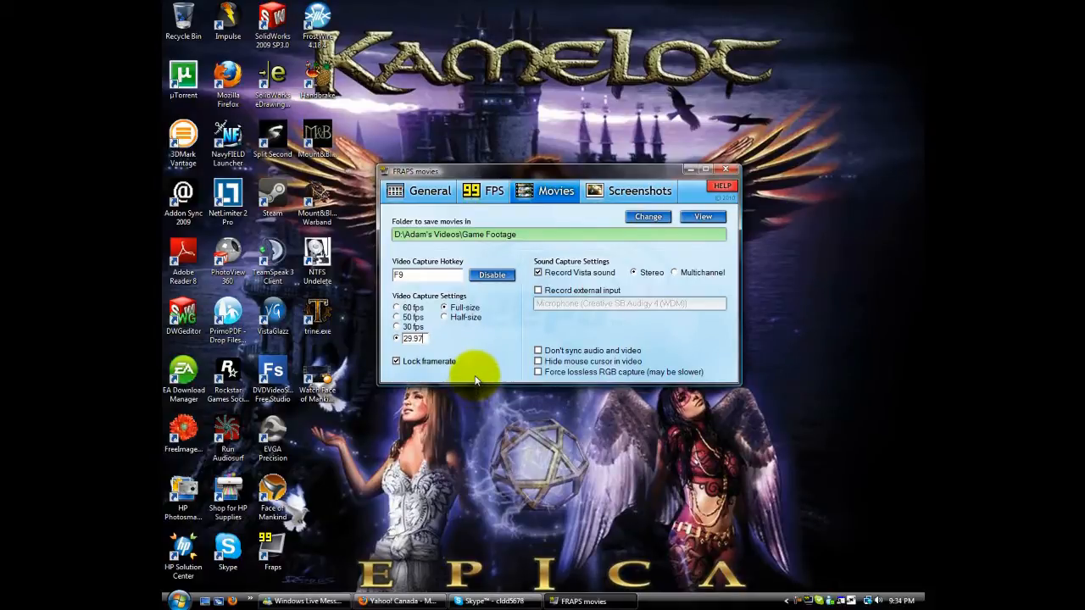
mouse_move(475, 379)
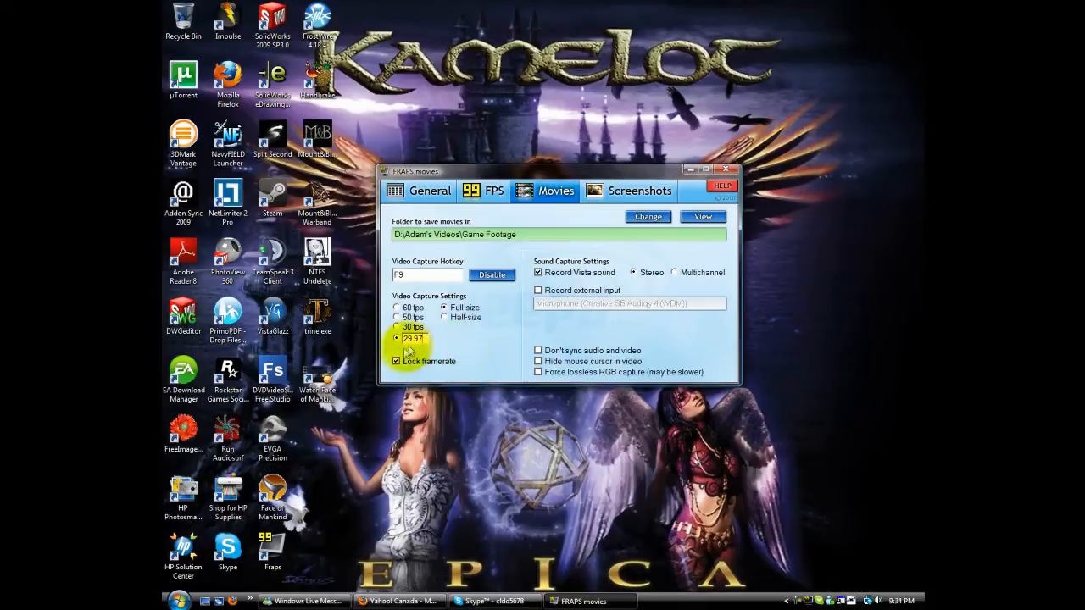
click(397, 361)
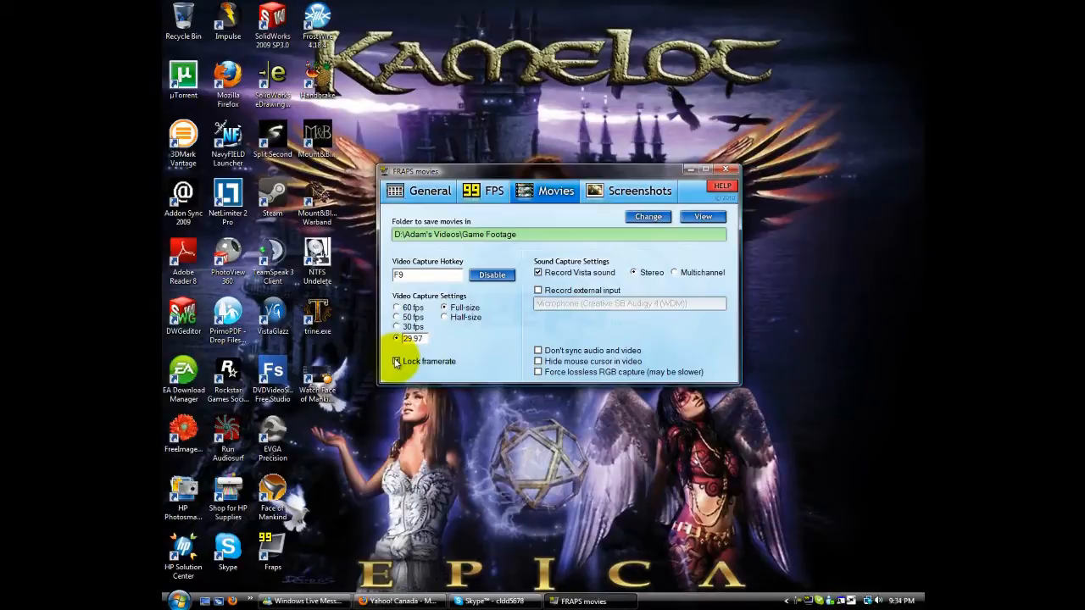
click(396, 361)
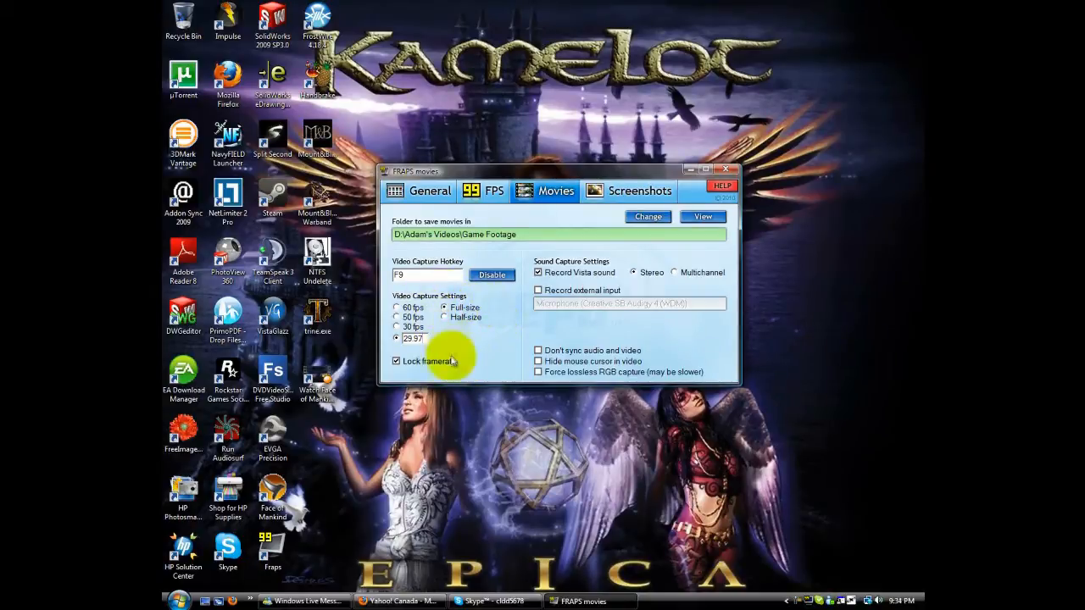
mouse_move(437, 305)
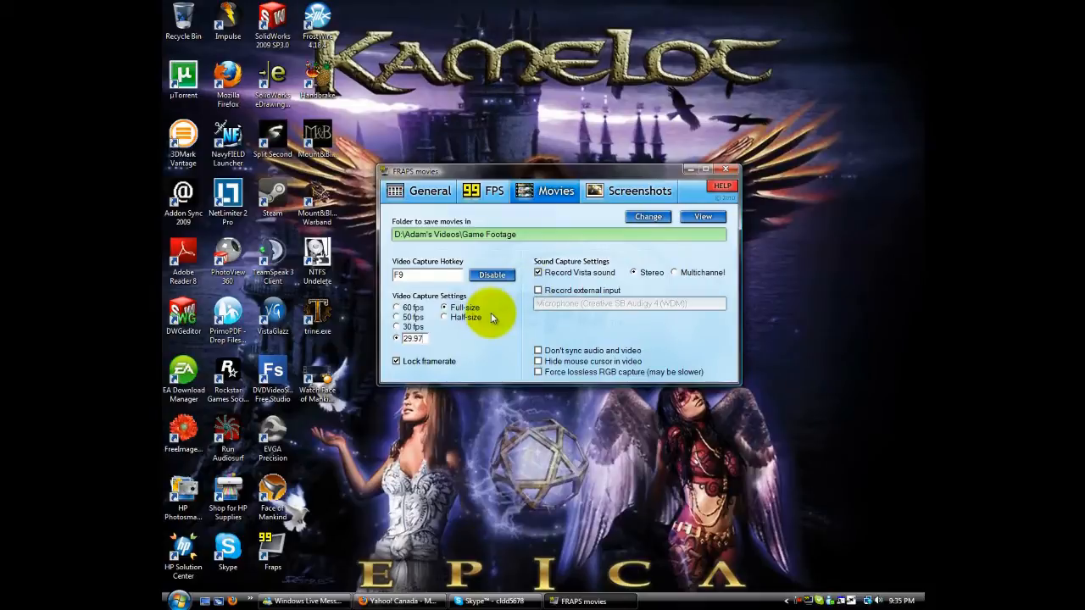
mouse_move(466, 325)
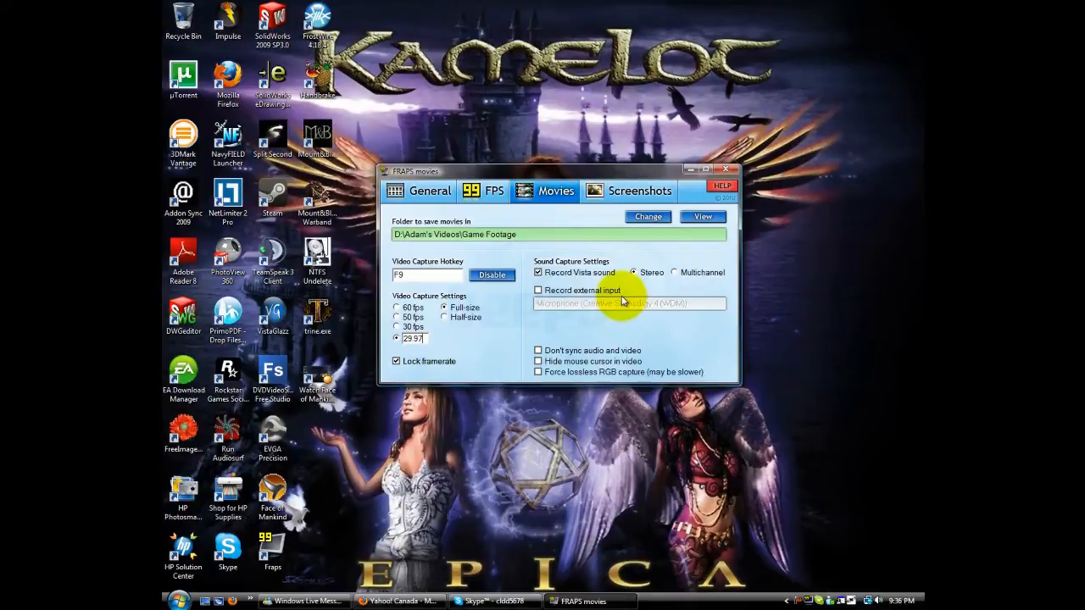
click(539, 271)
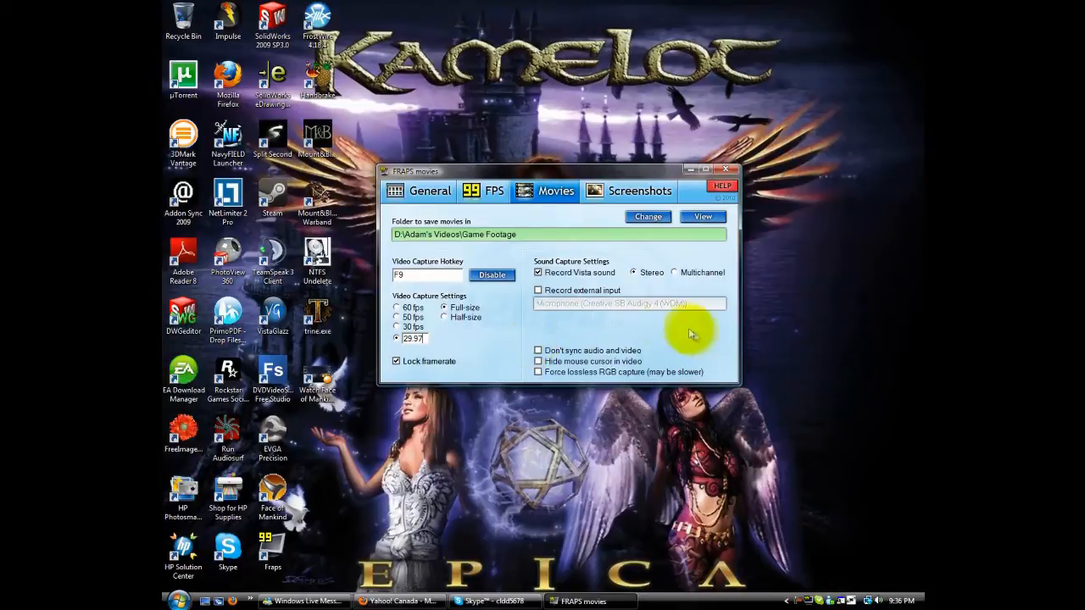
mouse_move(563, 322)
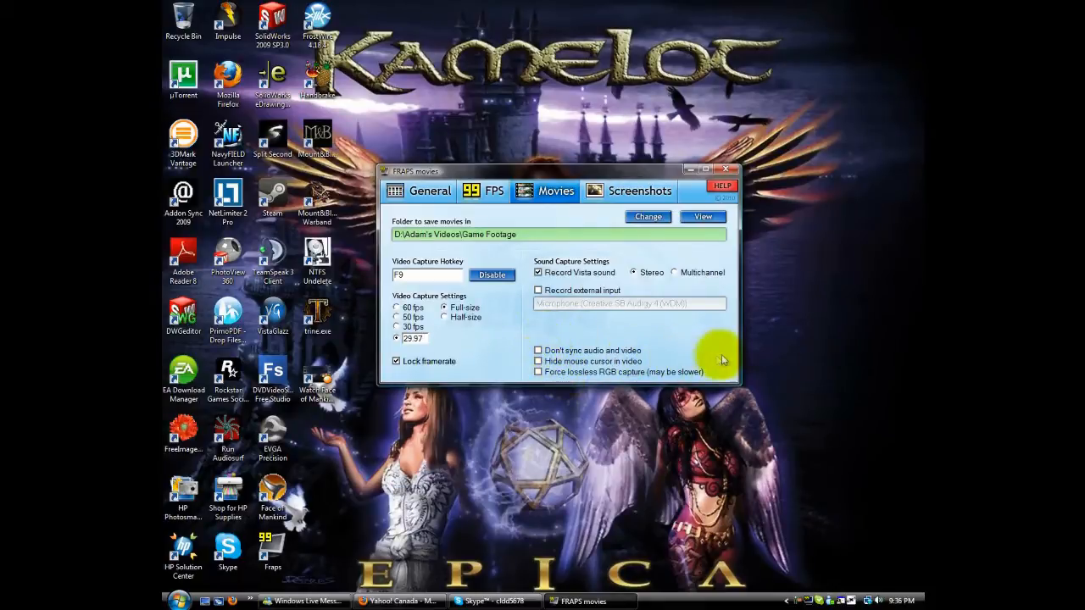
mouse_move(670, 350)
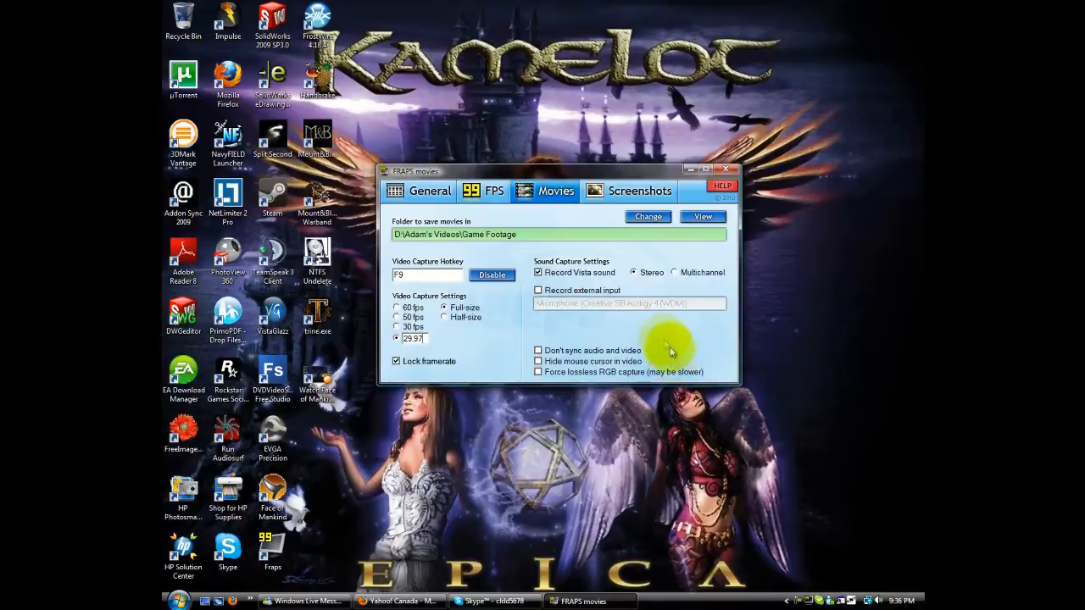
mouse_move(597, 377)
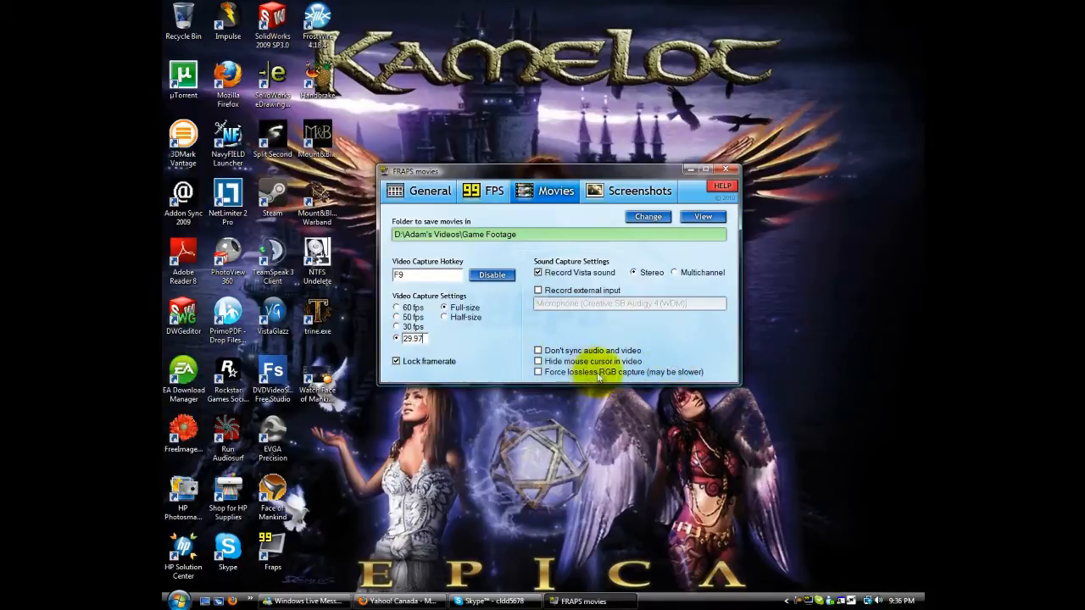
mouse_move(664, 383)
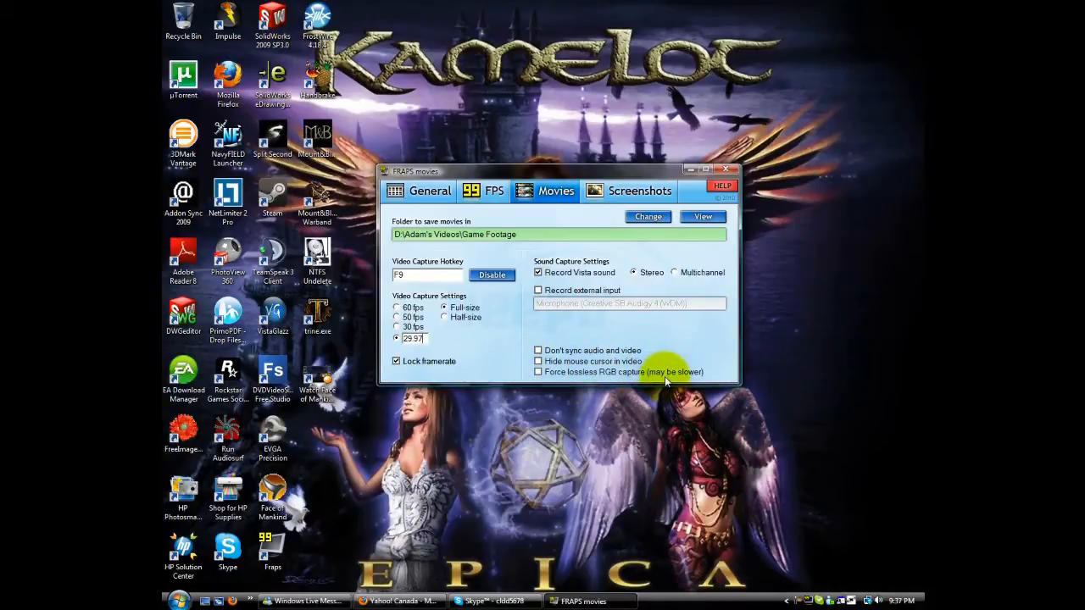
mouse_move(653, 376)
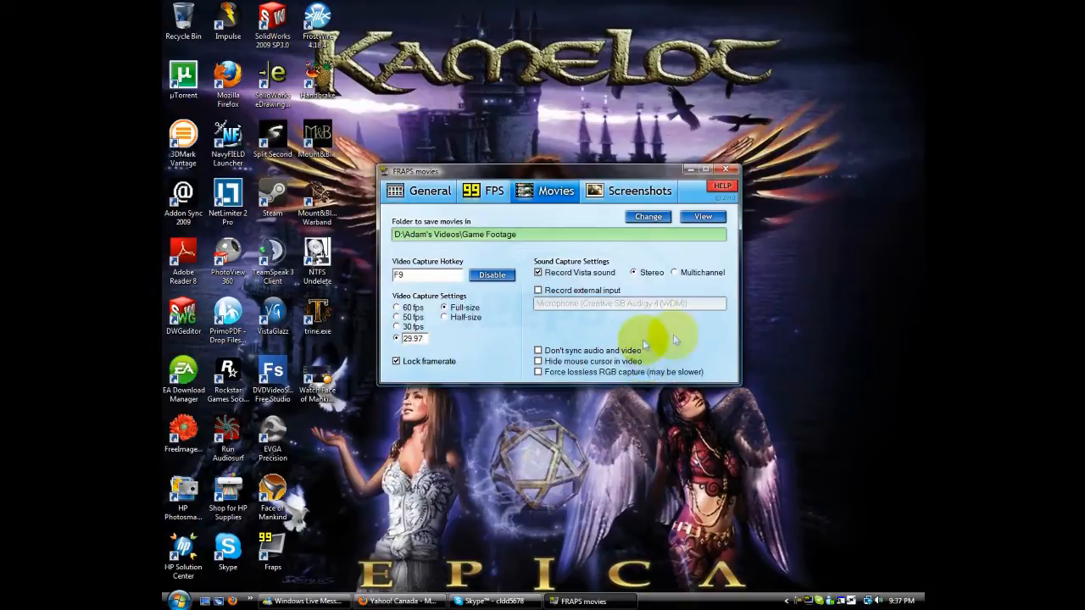
mouse_move(750, 339)
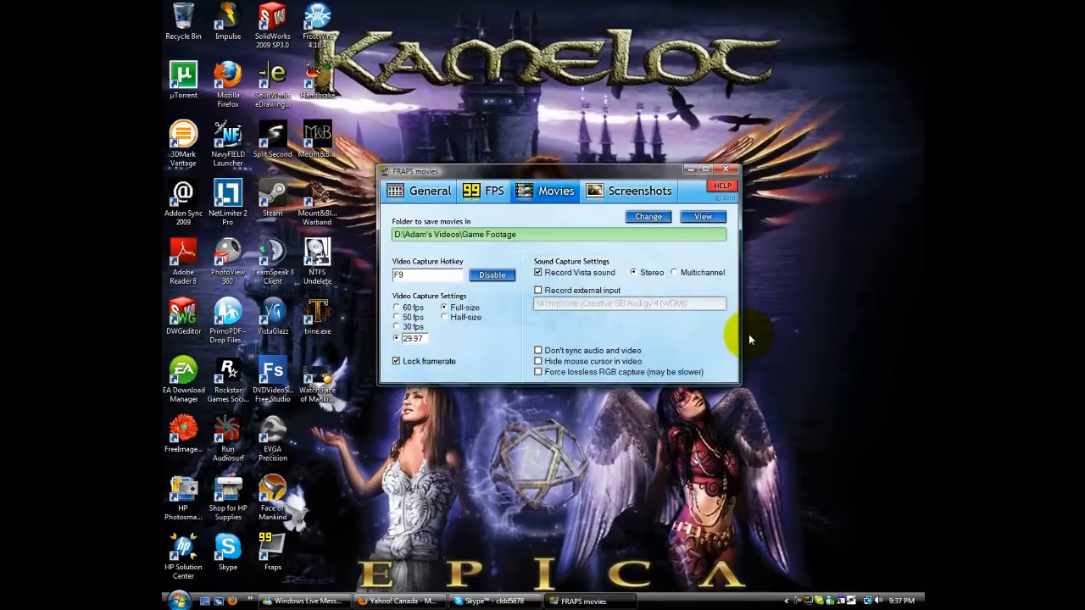
mouse_move(742, 386)
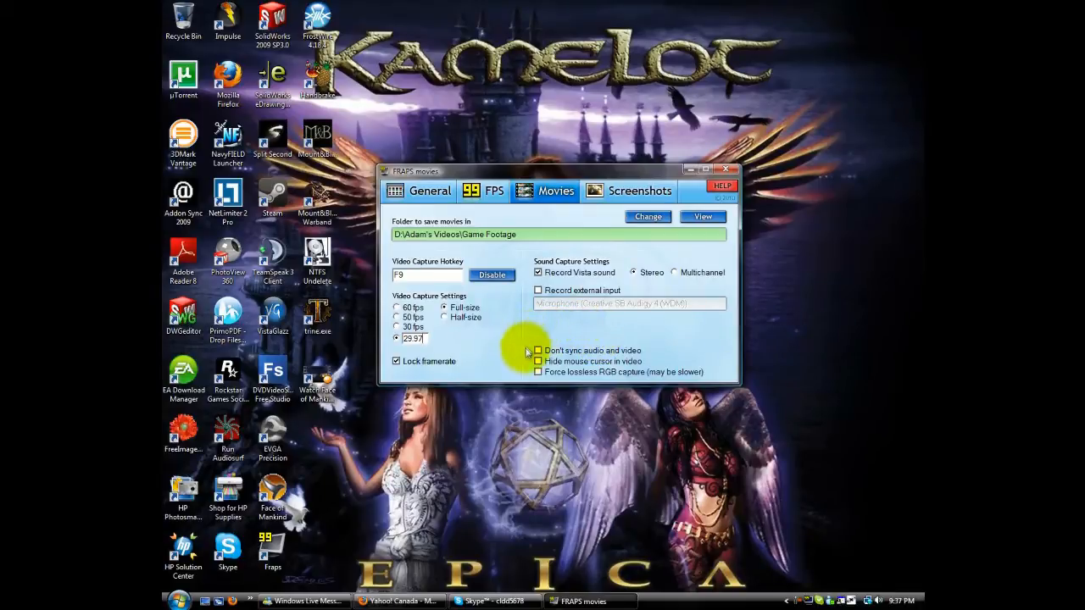
mouse_move(749, 373)
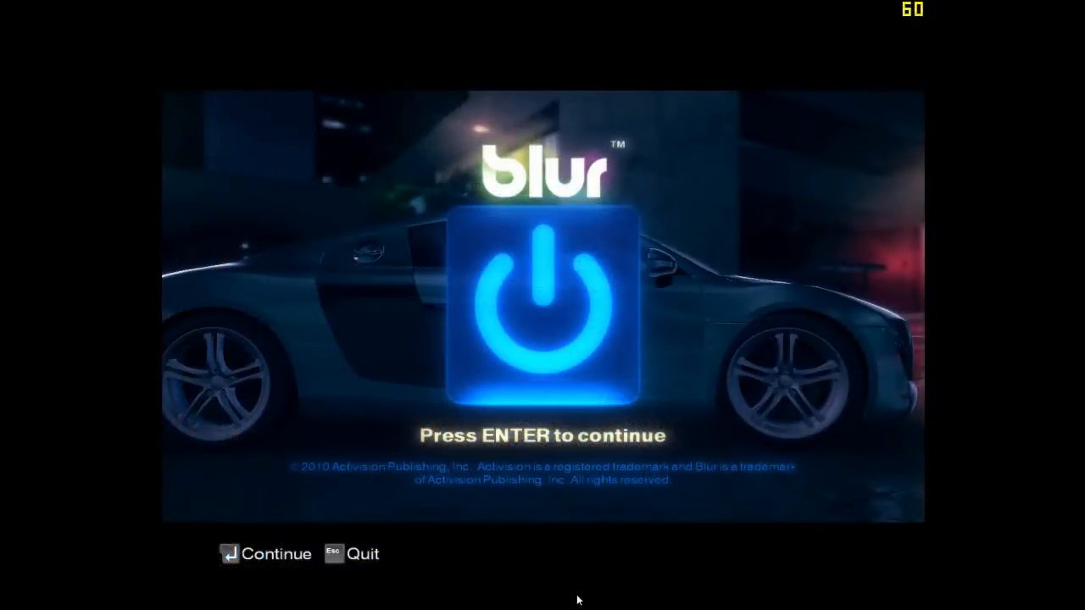
mouse_move(555, 139)
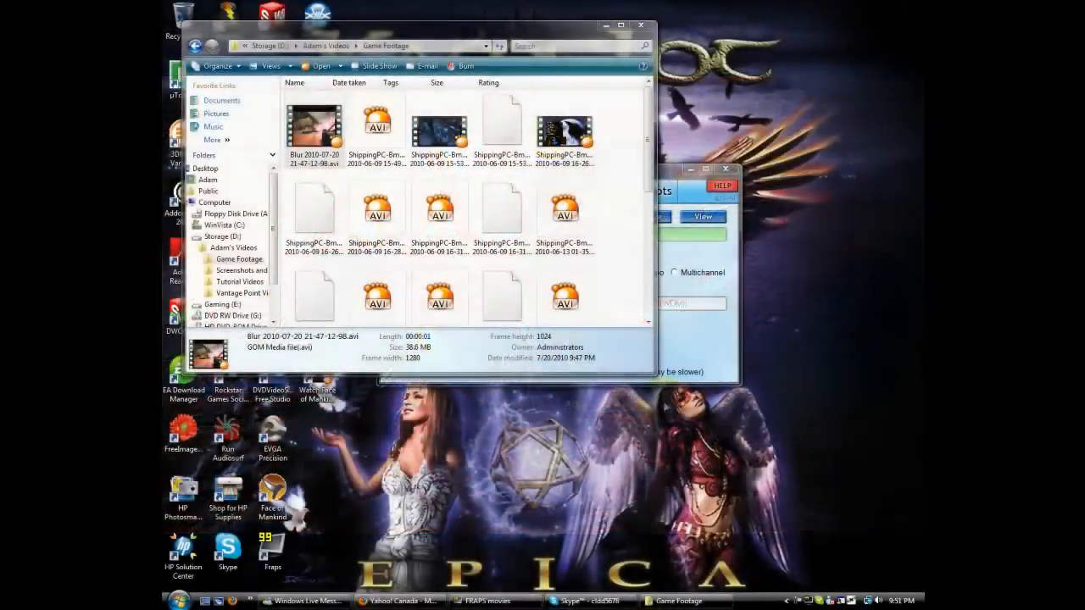
Select and open the newly captured Blur AVI in the Game Footage folder
click(315, 127)
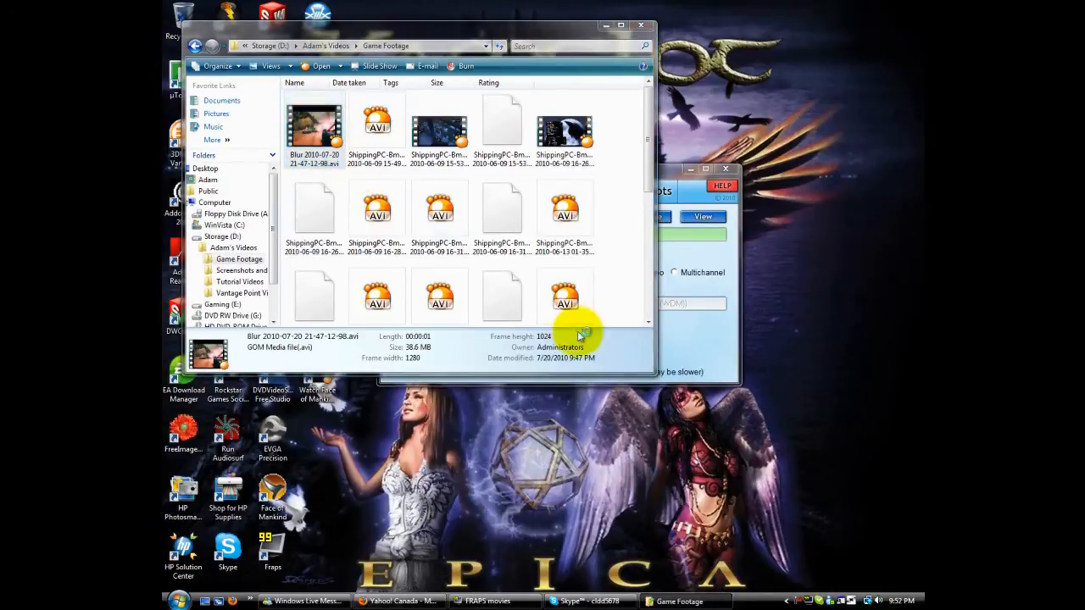
double_click(315, 123)
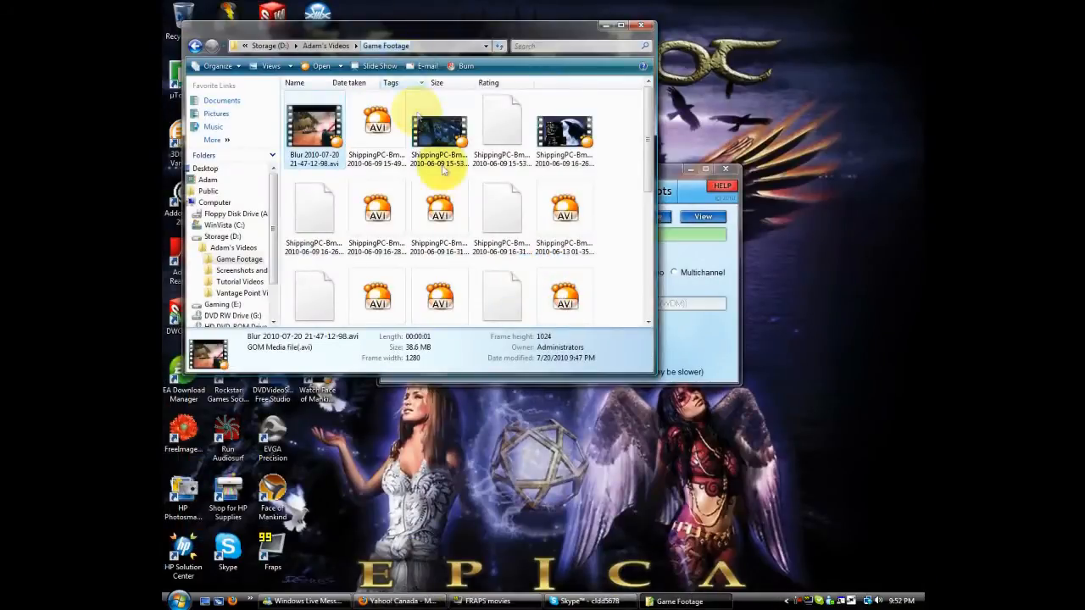
mouse_move(518, 356)
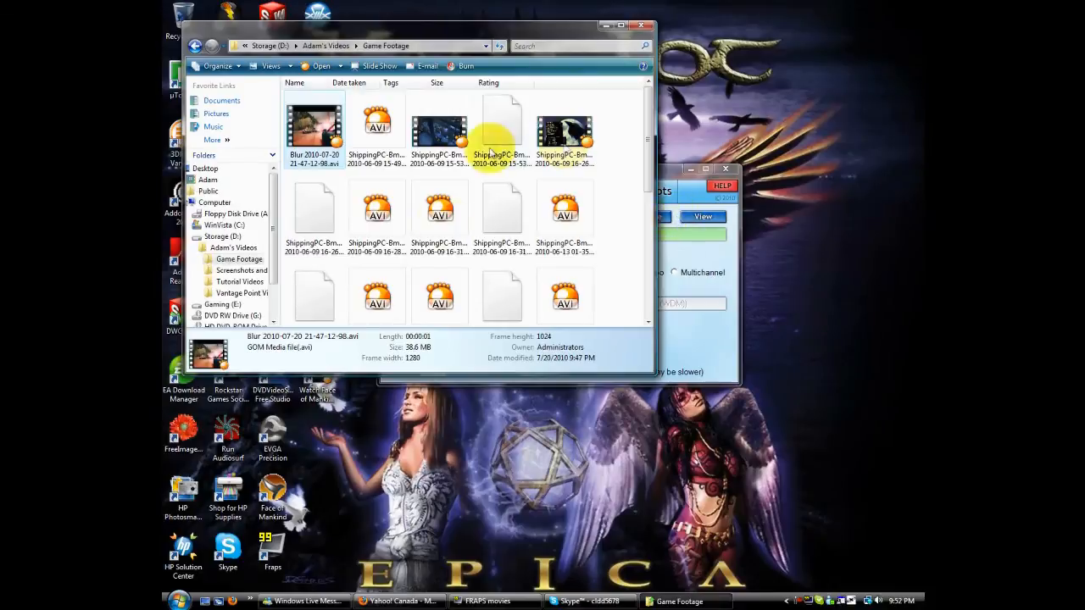
mouse_move(779, 335)
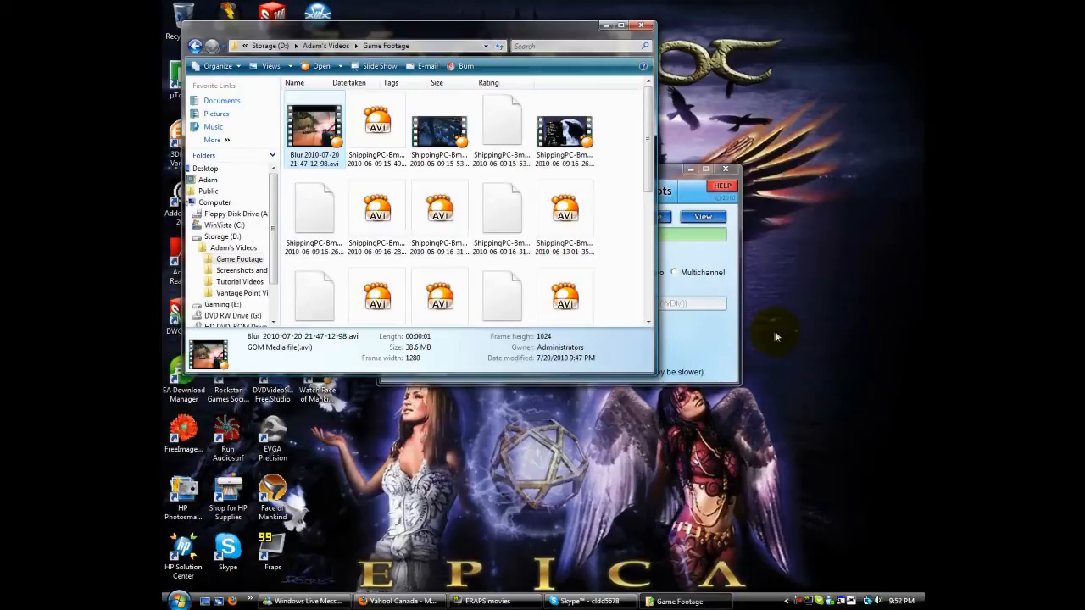
mouse_move(766, 339)
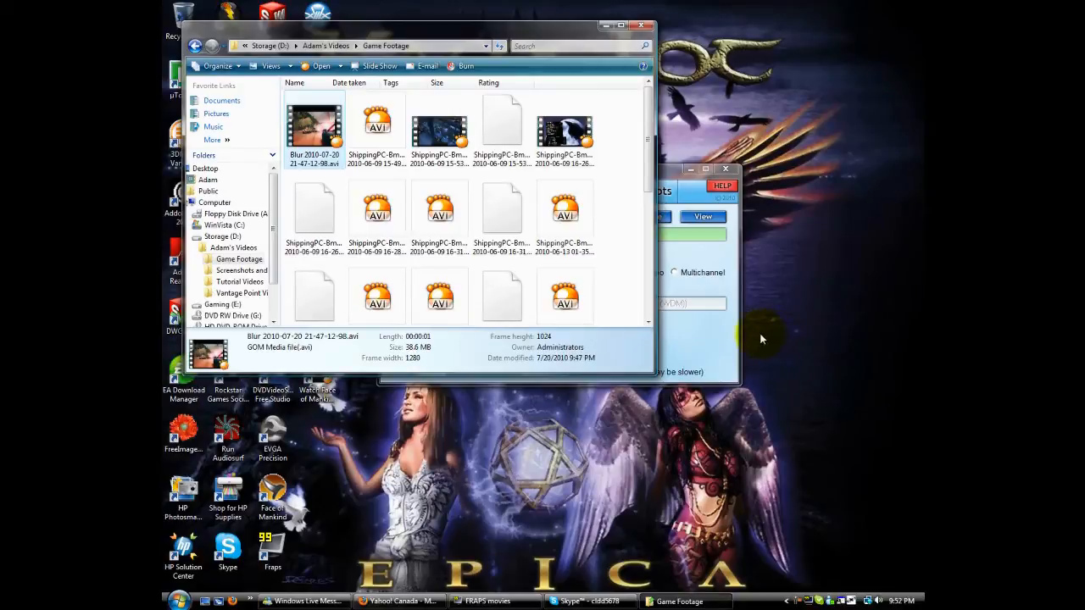
mouse_move(698, 332)
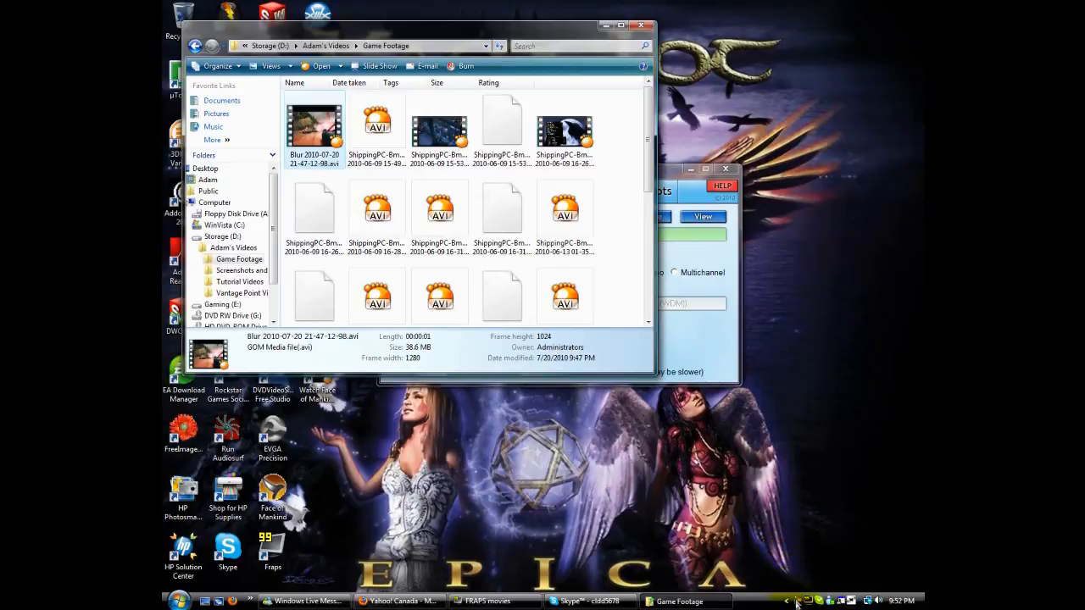
mouse_move(712, 553)
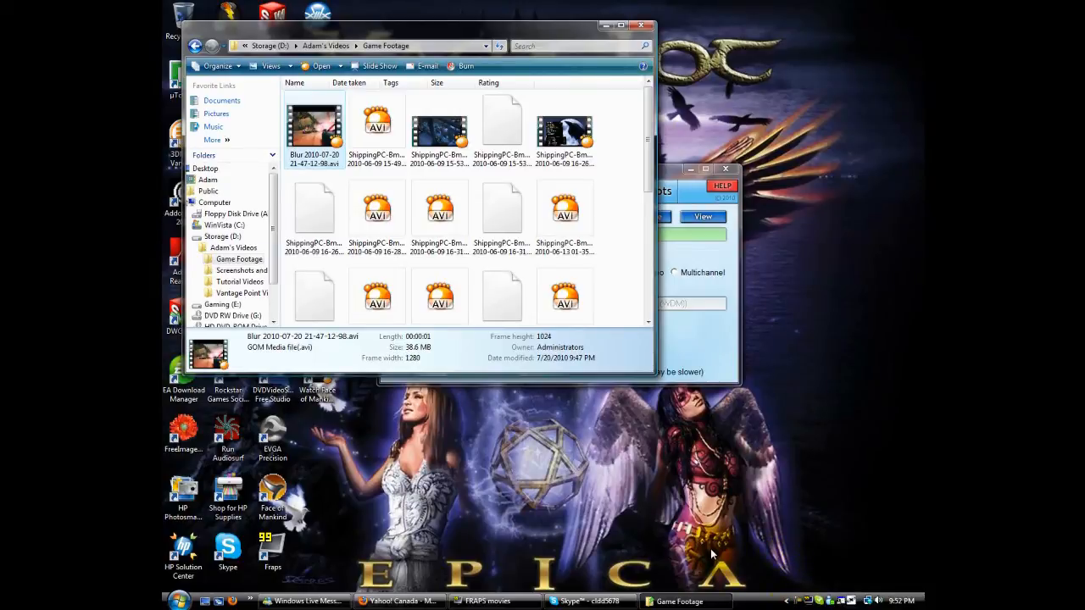
mouse_move(800, 600)
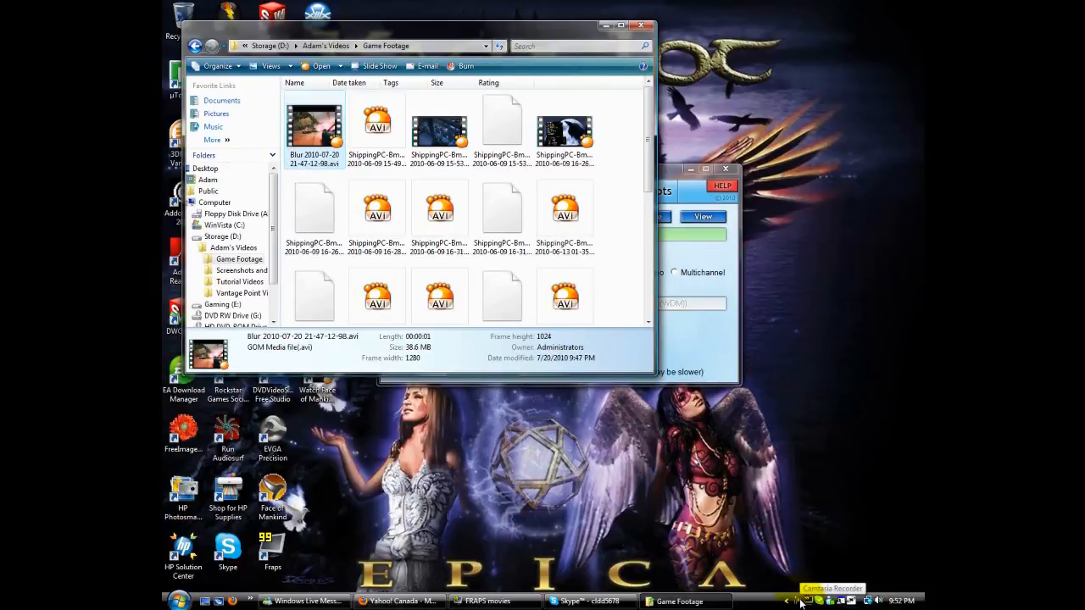